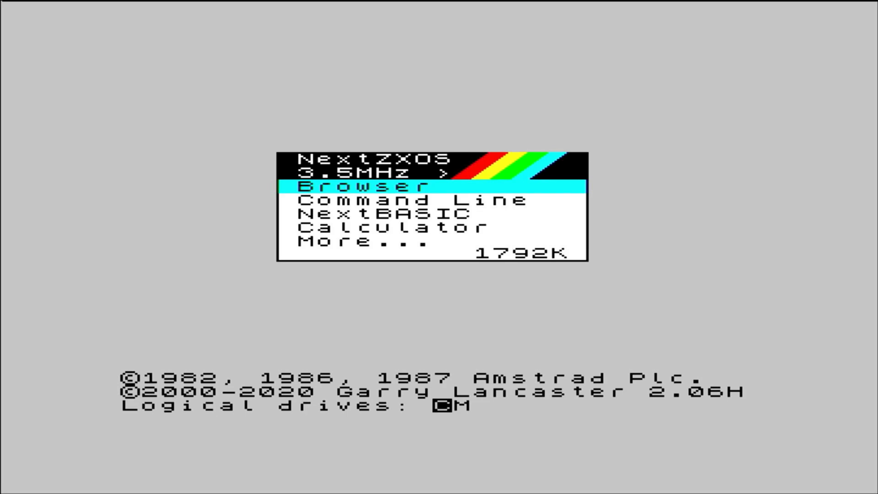
Enter the Browser so it lists the C:/DEMOS/ demo subdirectories.
left_click(363, 185)
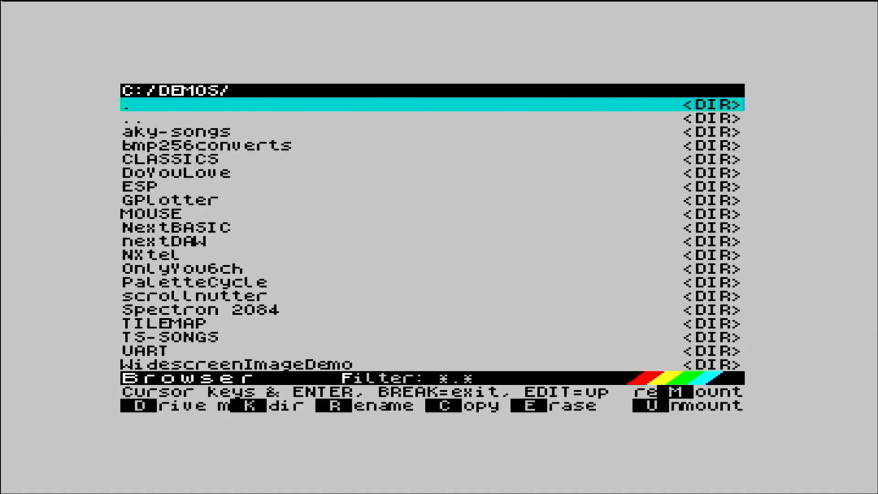
Run TERMINEX.SNX from DEMOS/UART/TERMINEX so the terminal waits for a connection.
key("down")
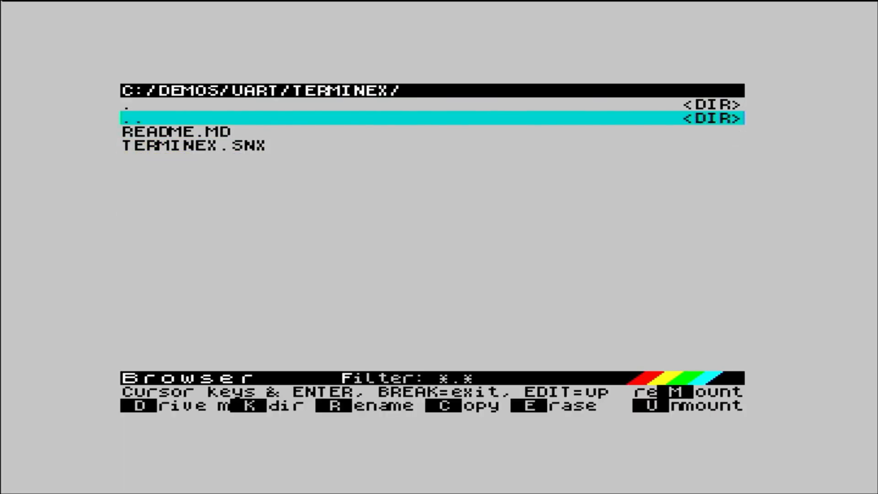
key("Down")
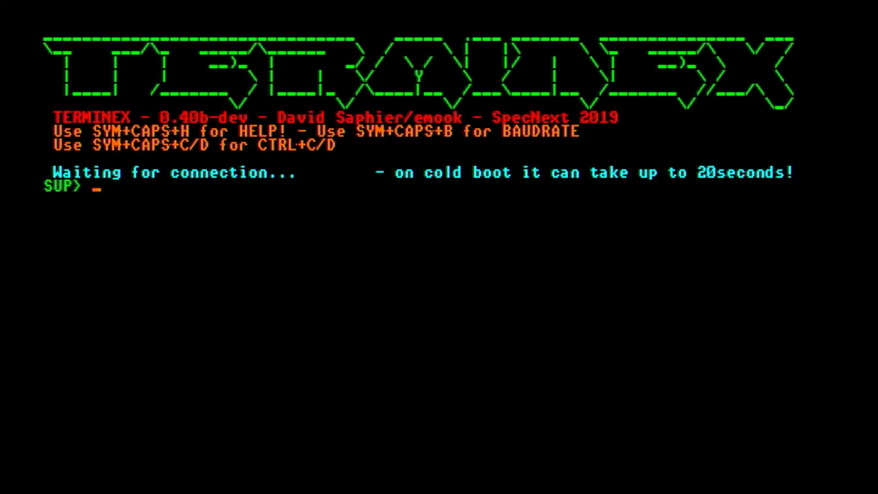
List the Pi's files, create directory 'test' with mkdir, and confirm it with ls -l.
type("ls")
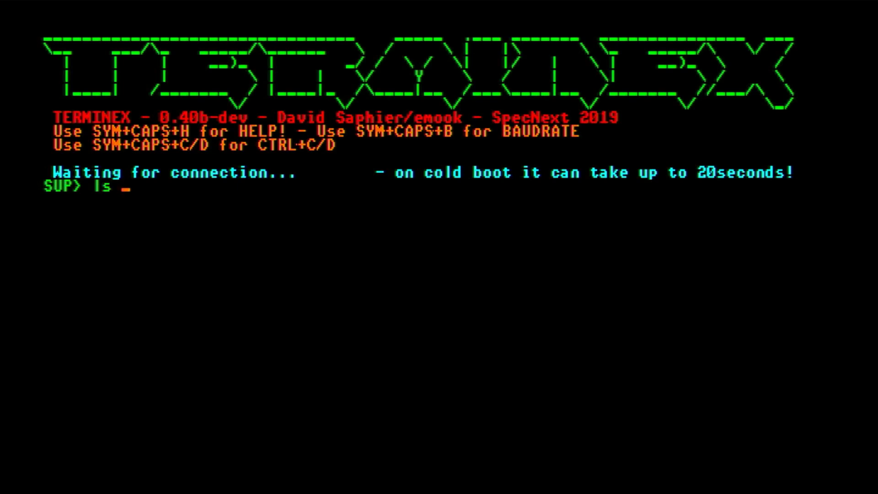
key("Return")
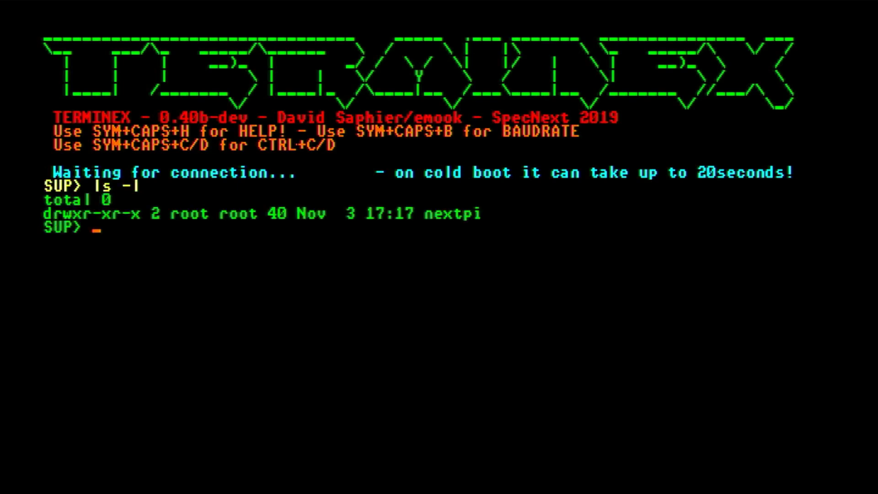
type("mk")
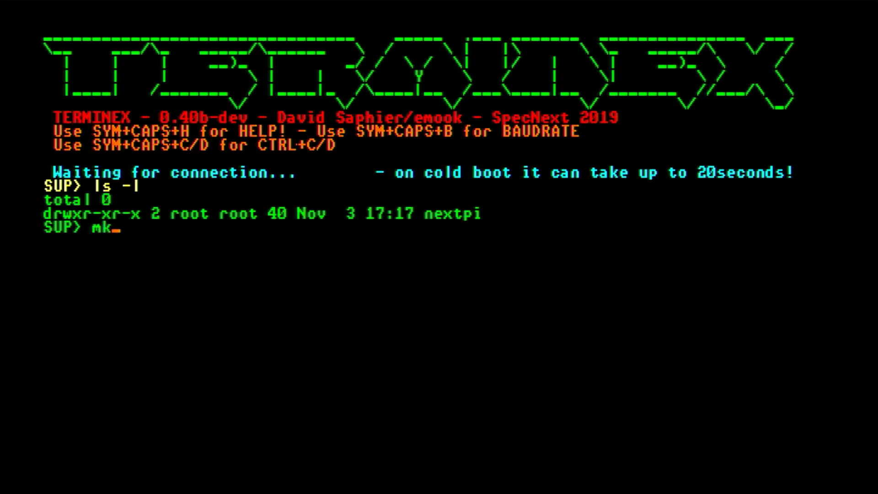
type("dir t")
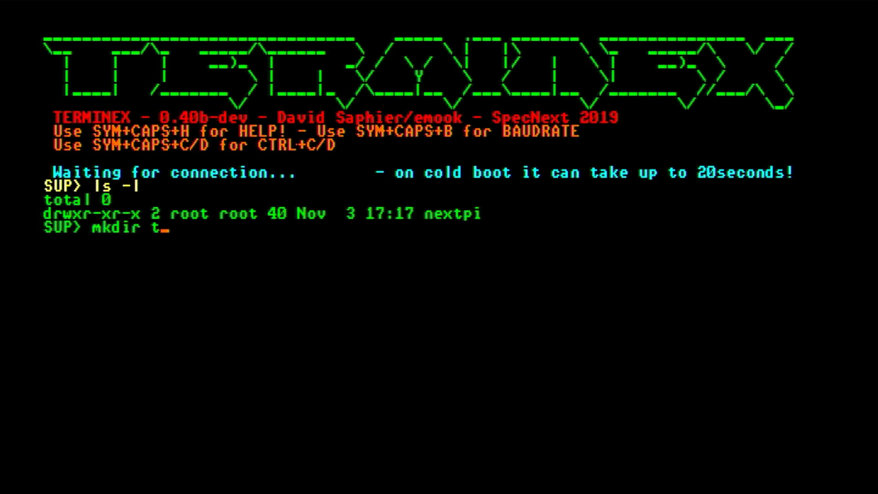
key("Return")
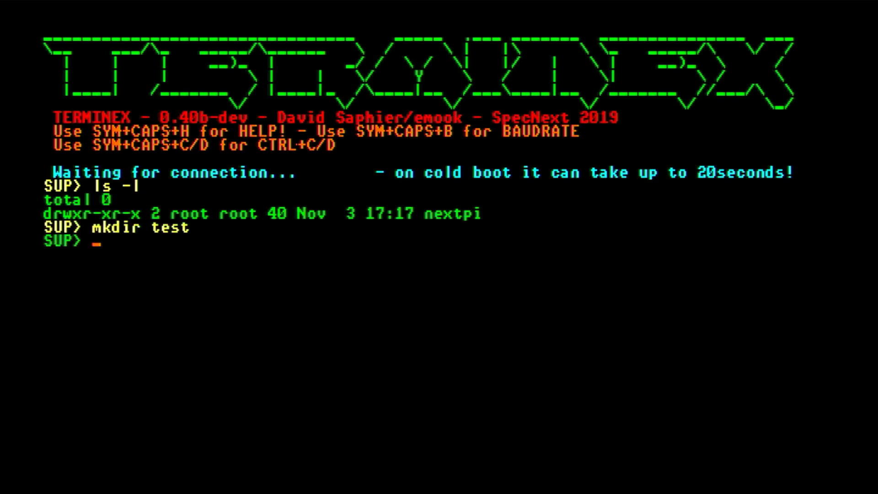
type("ls")
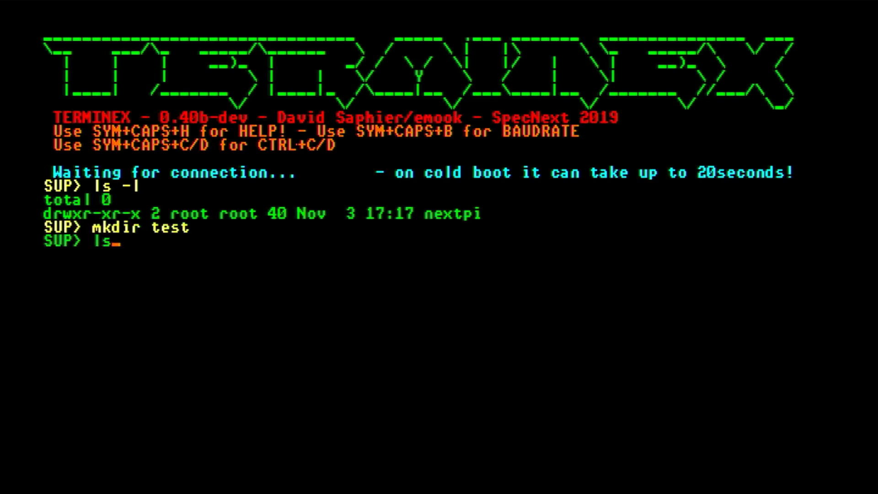
type("-l")
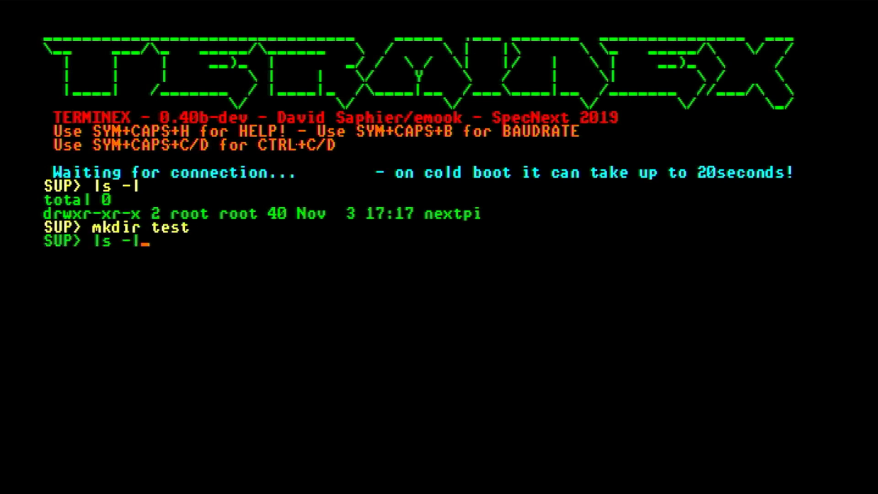
key("Return")
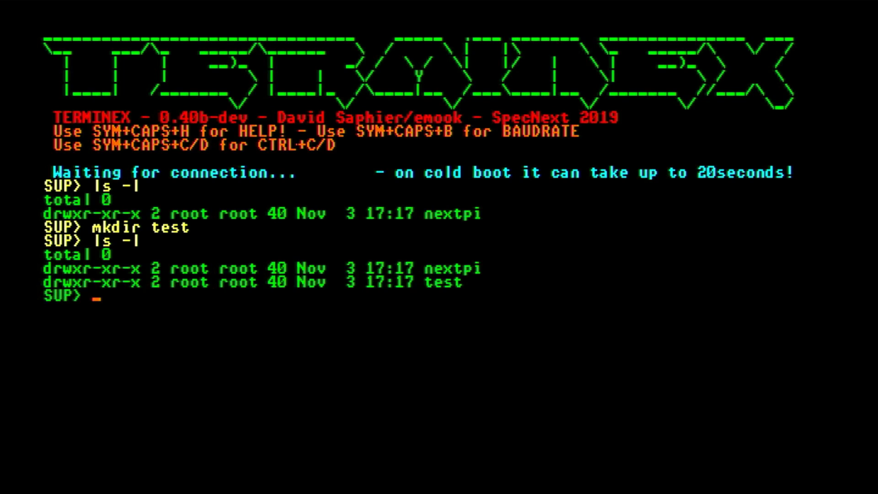
Remove the 'test' directory with rmdir and list again to confirm it is gone.
type("rmd")
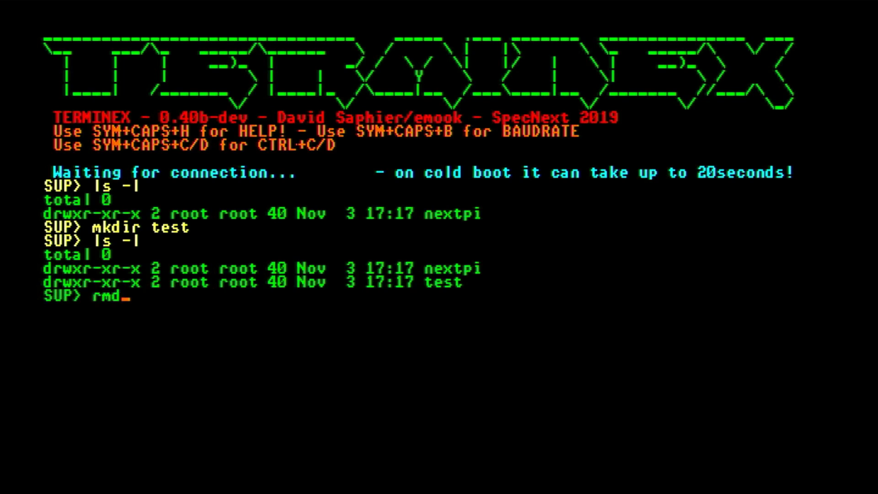
type("ir")
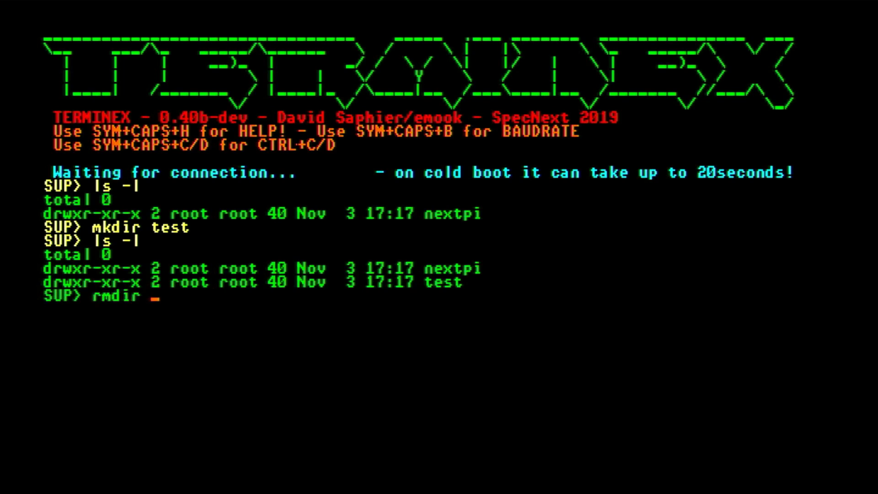
type("test")
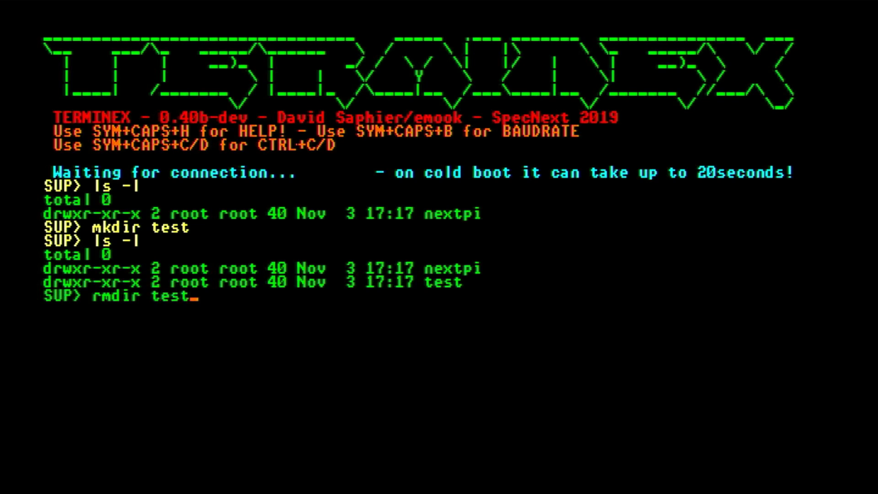
key("Return")
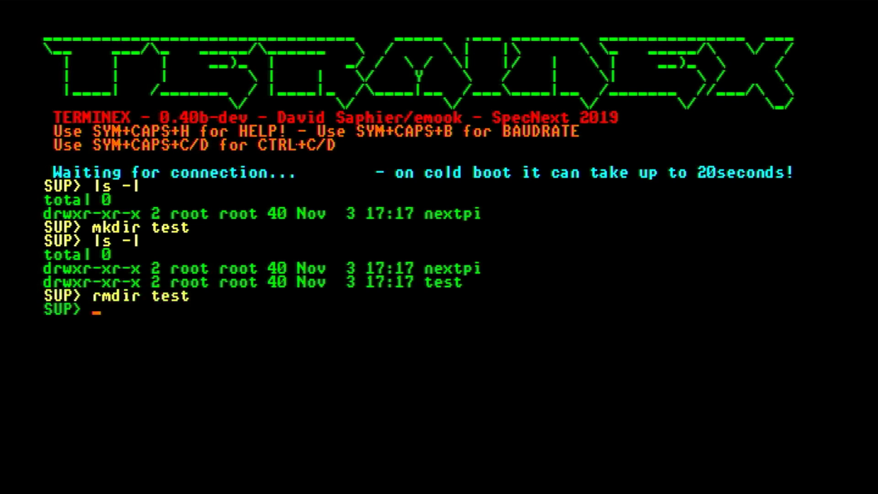
type("ls")
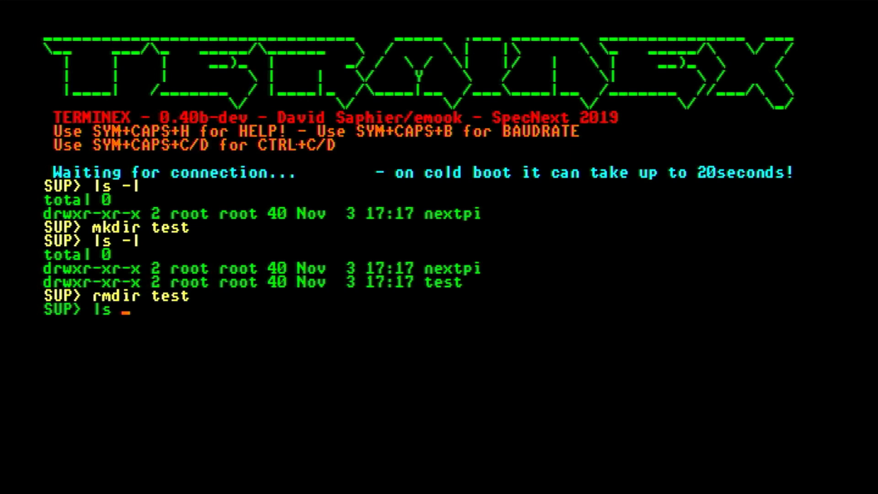
key("Return")
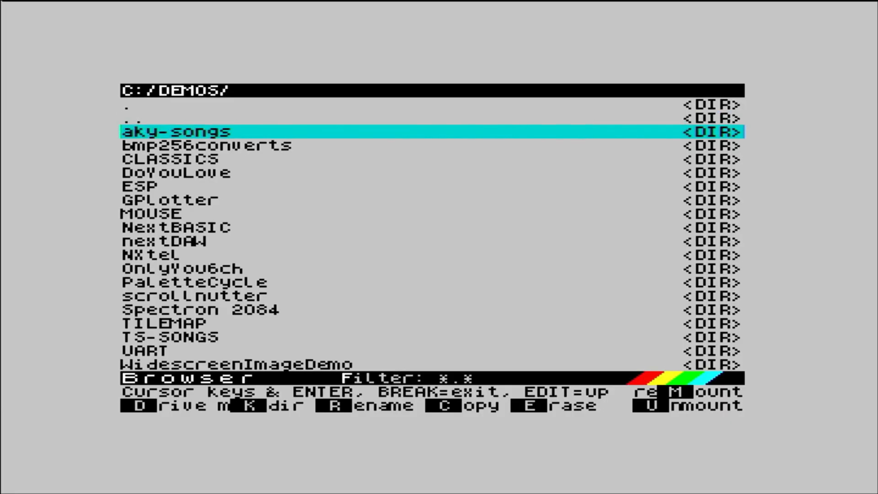
Load WIFI2.BAS from C:/DEMOS/ESP/ into NextBASIC, showing the WiFi wizard listing.
key("Return")
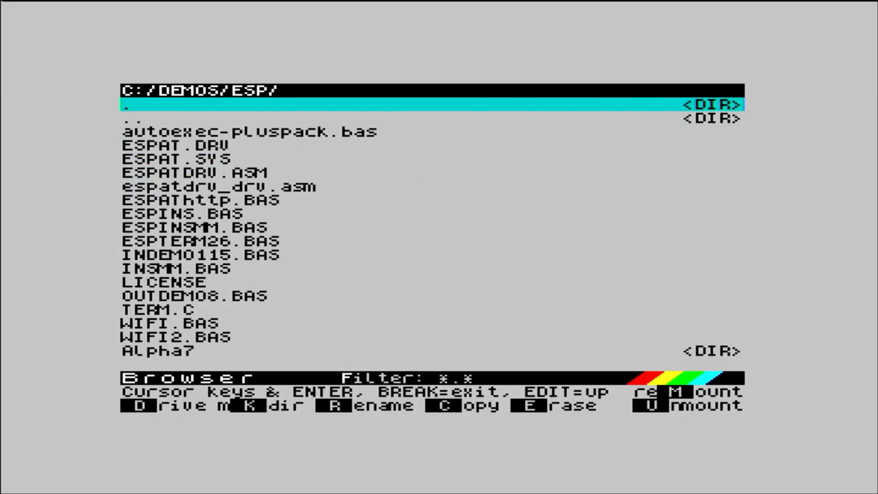
key("Down")
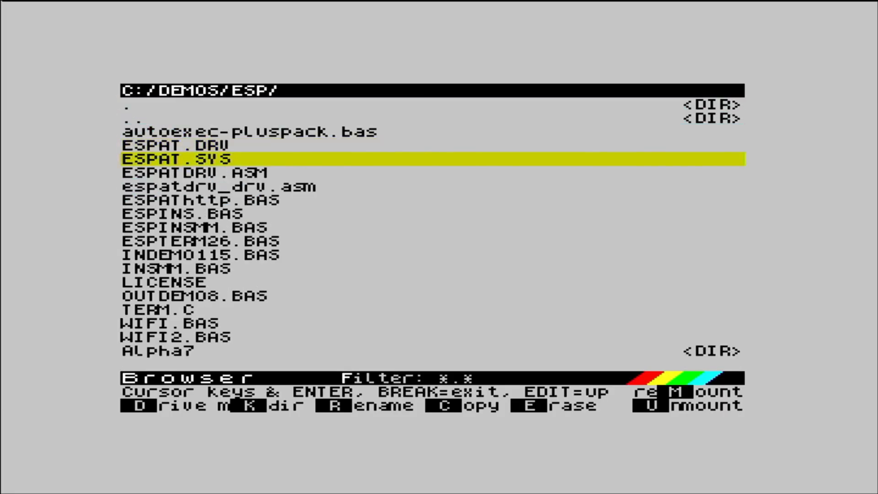
key("down")
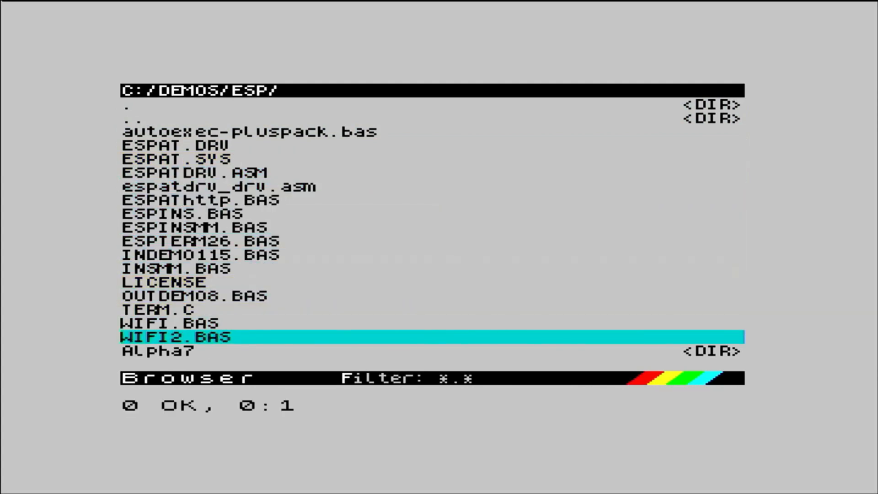
key("Return")
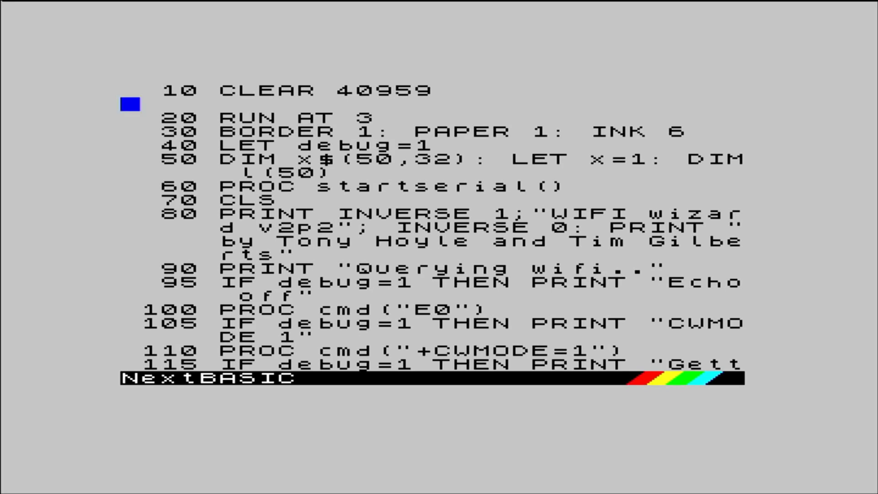